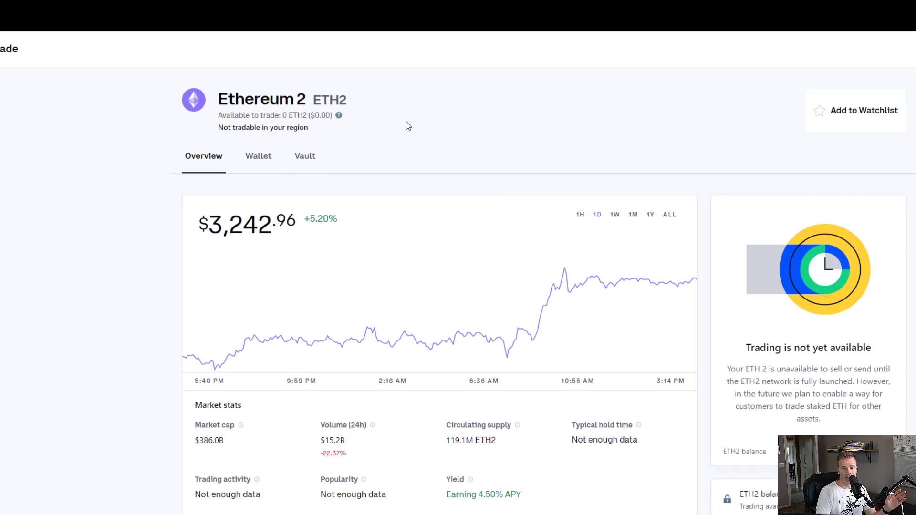
Step: Scroll down the Ethereum 2 page to the 'Stake to earn up to 4.50% APR' card
{"action": "scroll", "scroll_direction": "down", "scroll_amount": 3}
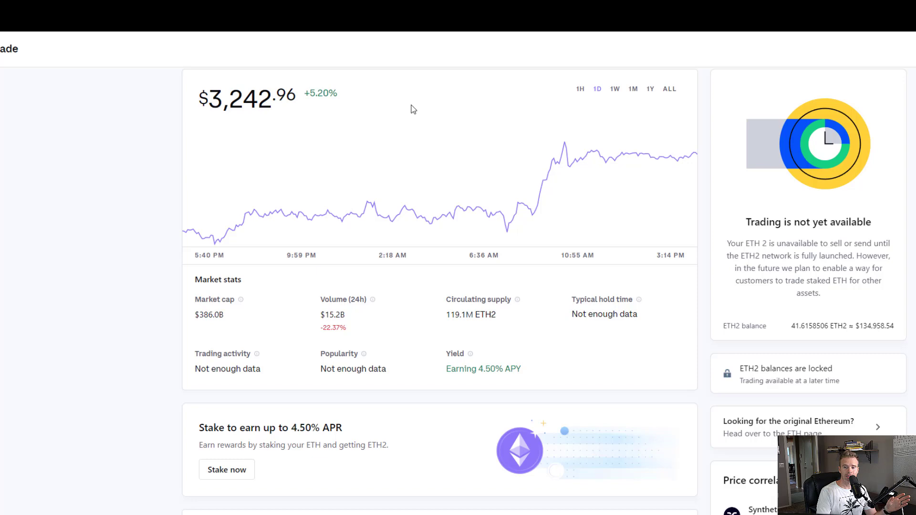
{"action": "mouse_move", "coordinate": [20, 95]}
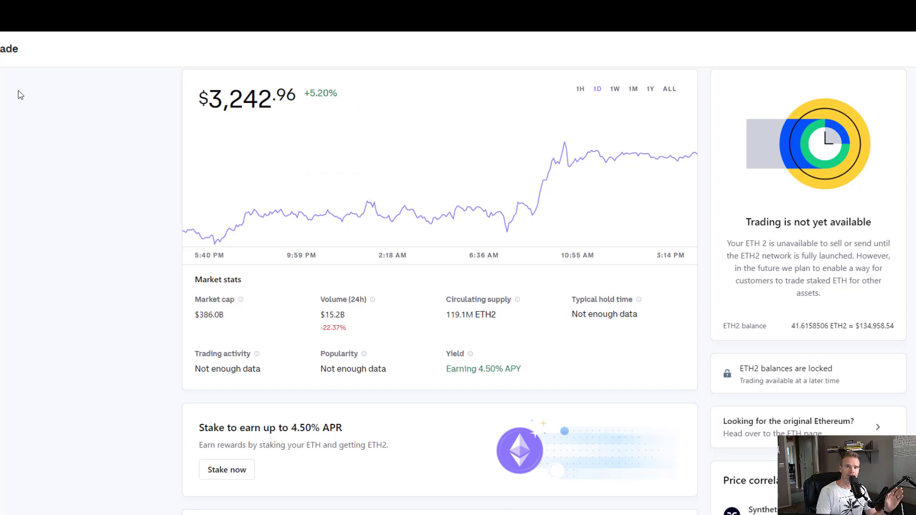
{"action": "scroll", "scroll_direction": "down", "scroll_amount": 3}
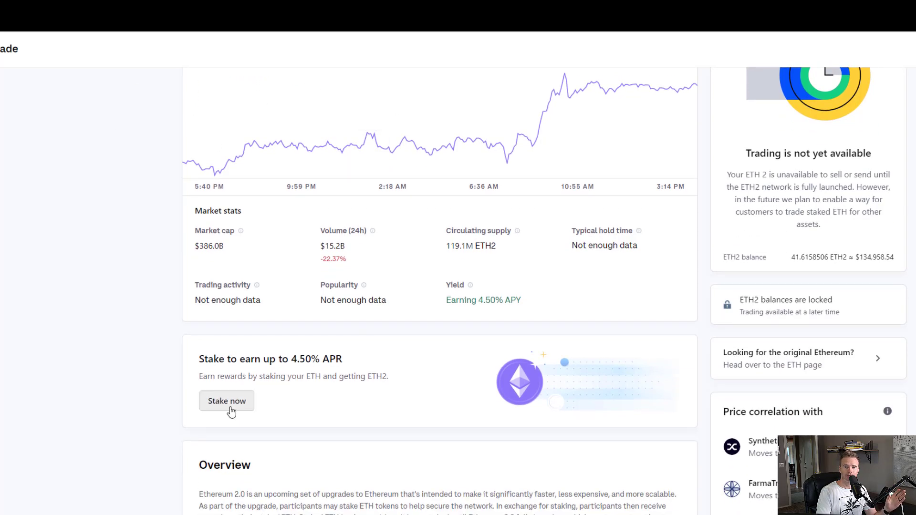
Step: Start staking ETH to bring up the ETH2 notice on 4.50% APR and sell/send restrictions
{"action": "left_click", "coordinate": [227, 400]}
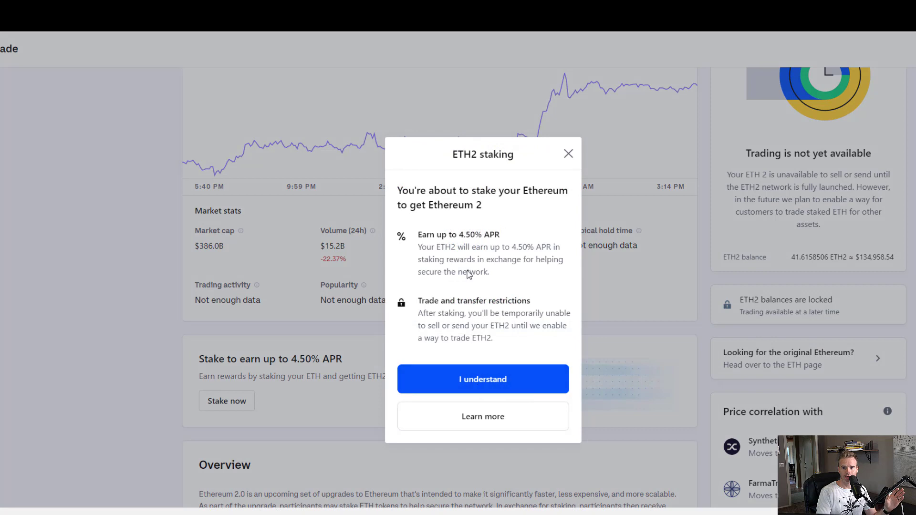
{"action": "mouse_move", "coordinate": [471, 244]}
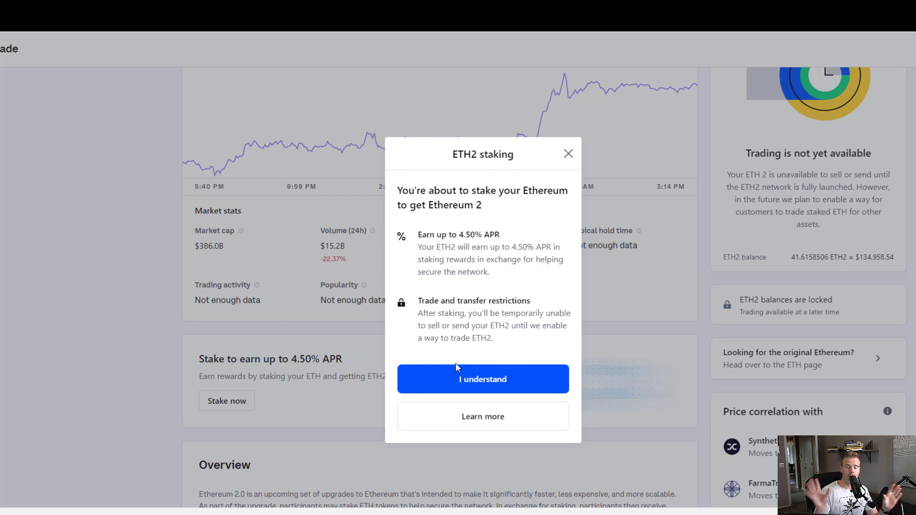
{"action": "mouse_move", "coordinate": [482, 383]}
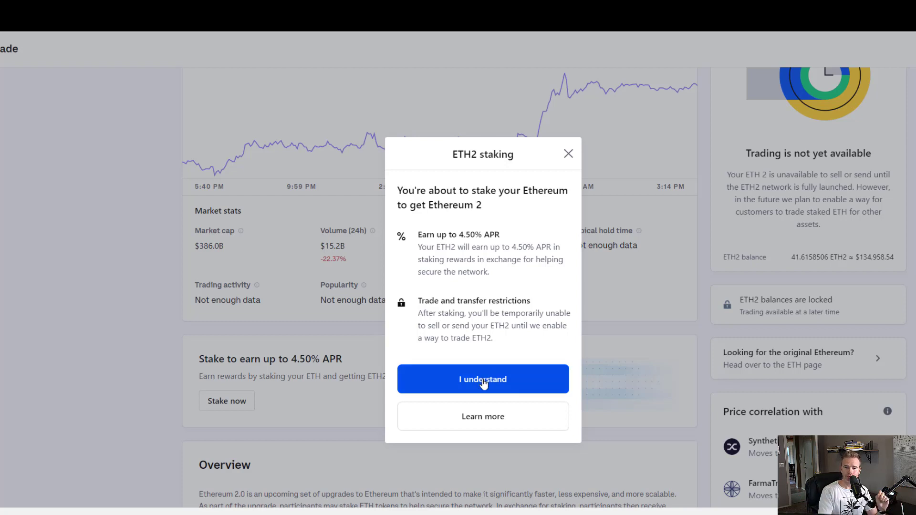
Step: Accept the staking terms, view the 0 ETH Stake Ethereum form, then dismiss it
{"action": "left_click", "coordinate": [482, 378]}
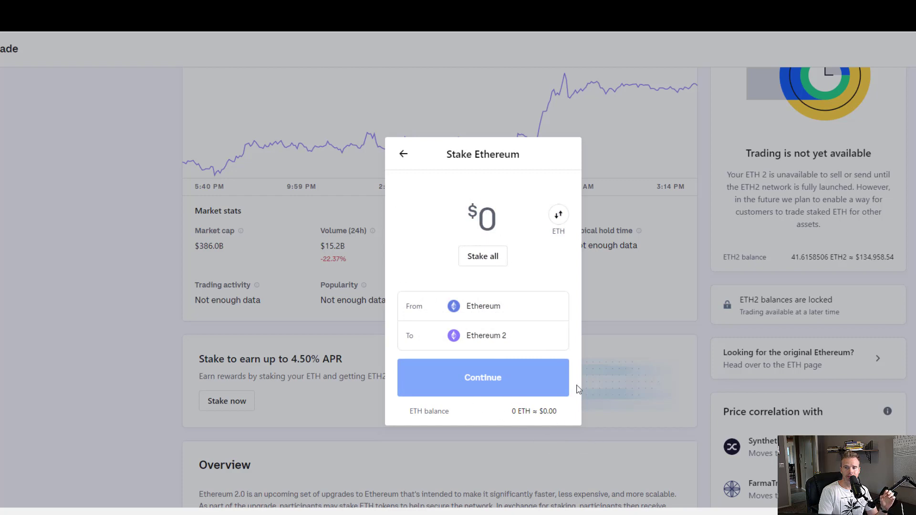
{"action": "left_click", "coordinate": [481, 219]}
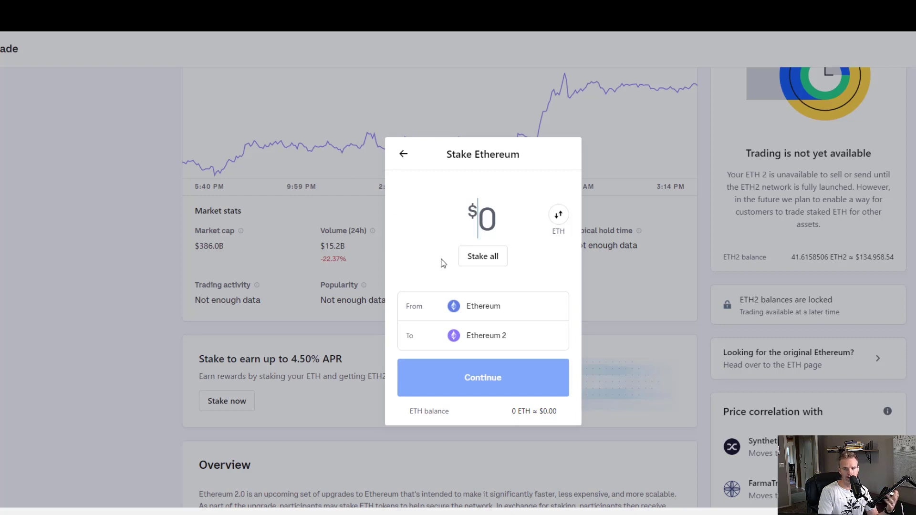
{"action": "left_click", "coordinate": [404, 154]}
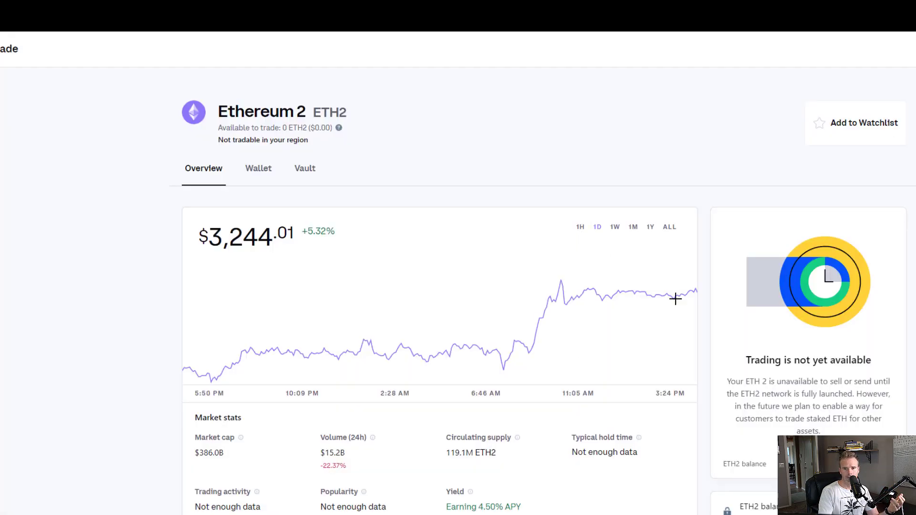
Step: Open the Ethereum 2 Wallet tab to see four conversions and 0.23 ETH2 lifetime rewards
{"action": "left_click", "coordinate": [258, 168]}
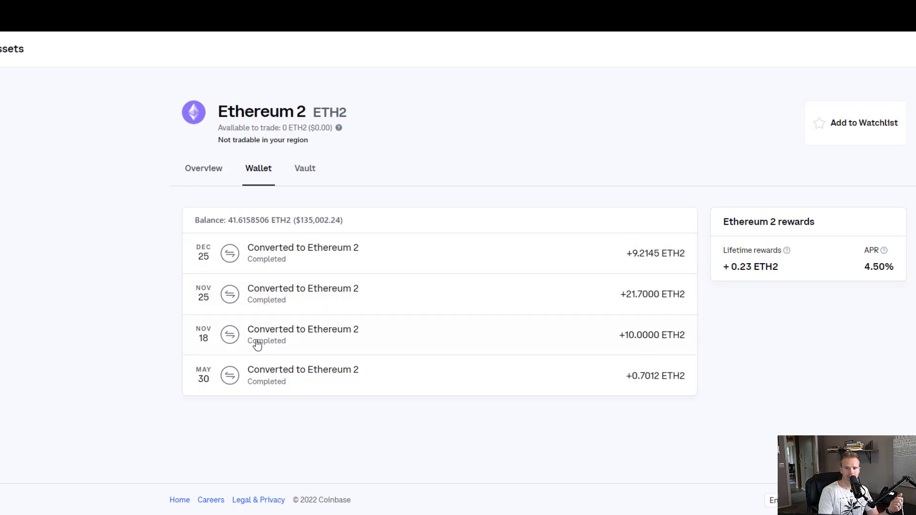
{"action": "mouse_move", "coordinate": [238, 230]}
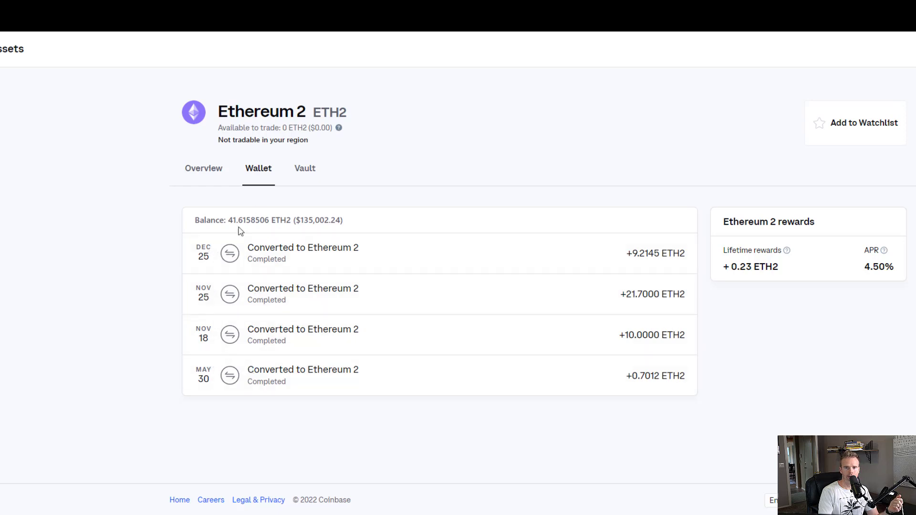
{"action": "mouse_move", "coordinate": [245, 229]}
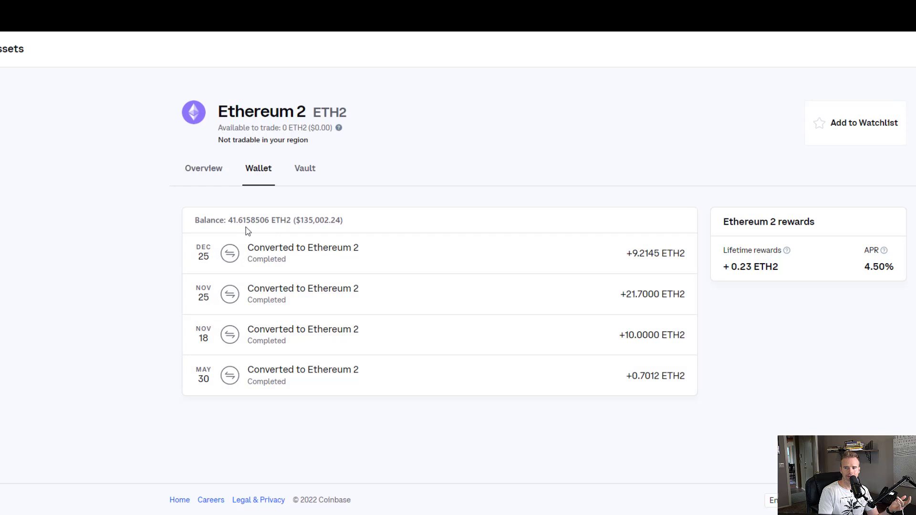
{"action": "mouse_move", "coordinate": [798, 256]}
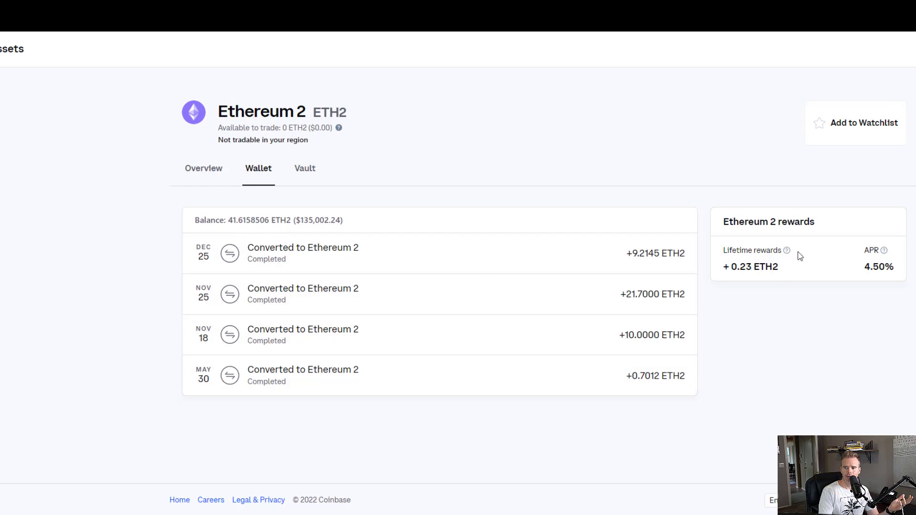
{"action": "mouse_move", "coordinate": [784, 266]}
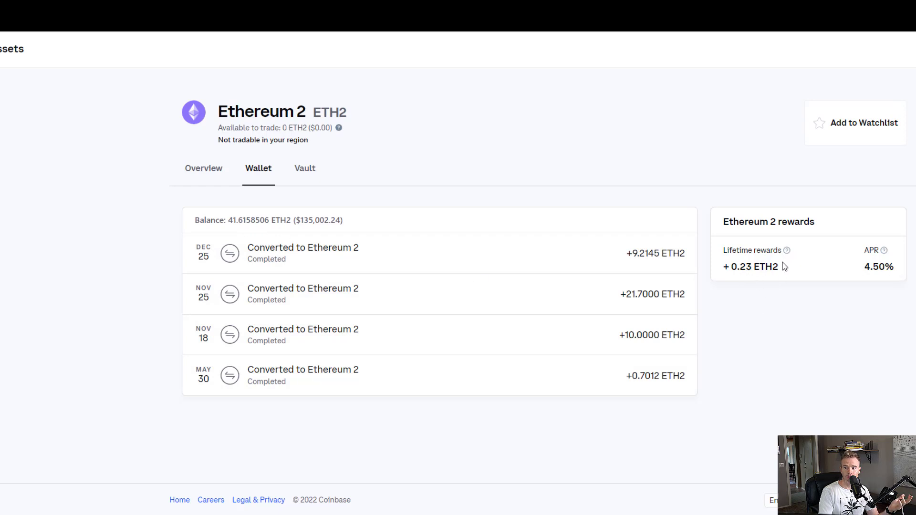
{"action": "mouse_move", "coordinate": [898, 280]}
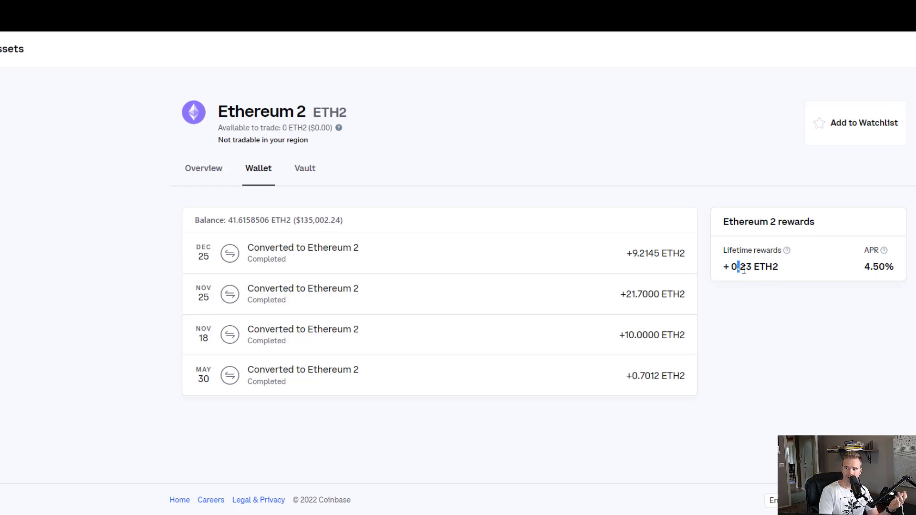
{"action": "mouse_move", "coordinate": [308, 255]}
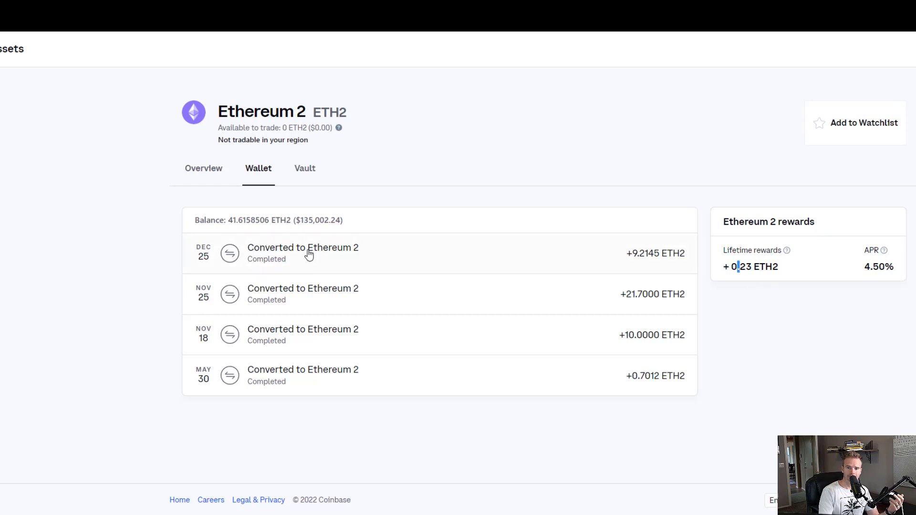
{"action": "mouse_move", "coordinate": [374, 258]}
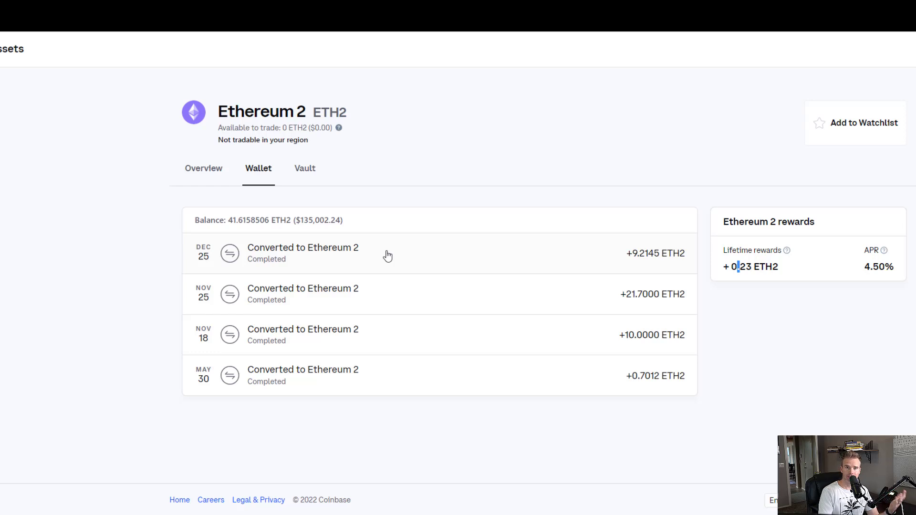
{"action": "mouse_move", "coordinate": [201, 141]}
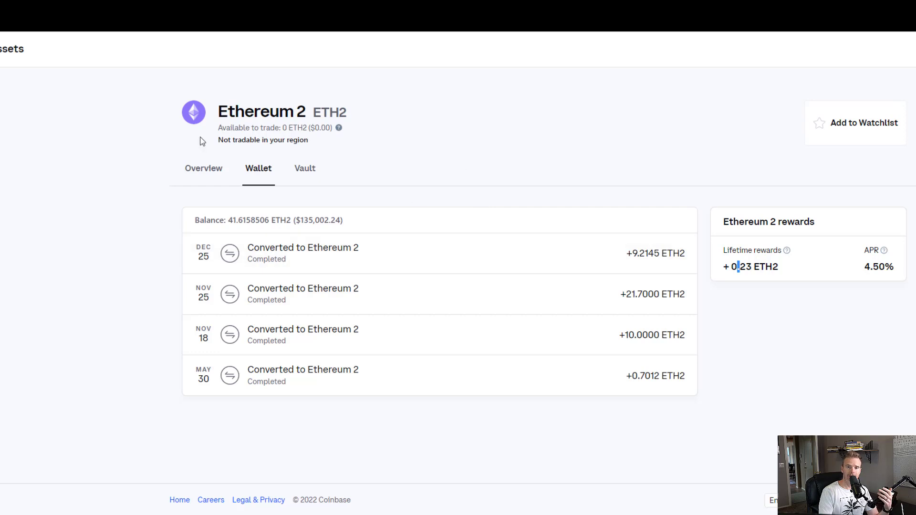
{"action": "mouse_move", "coordinate": [437, 250]}
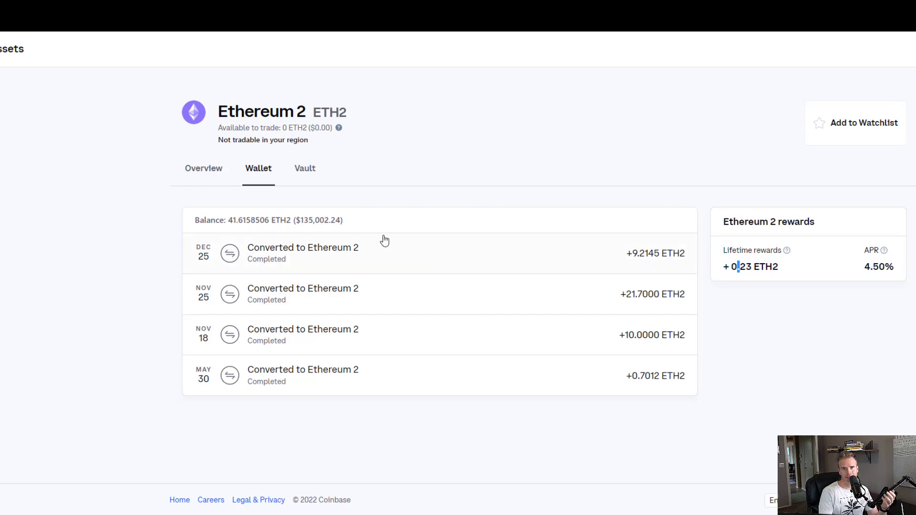
{"action": "mouse_move", "coordinate": [382, 239]}
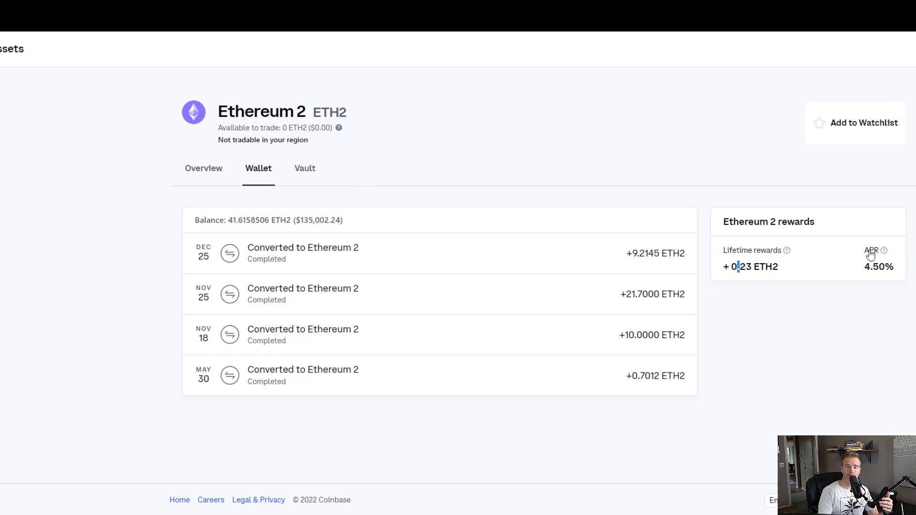
{"action": "mouse_move", "coordinate": [855, 249]}
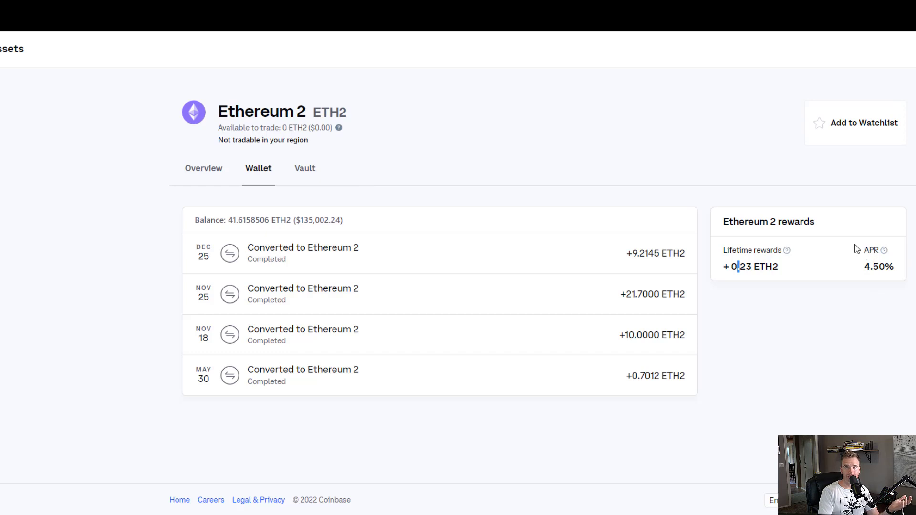
{"action": "mouse_move", "coordinate": [846, 269]}
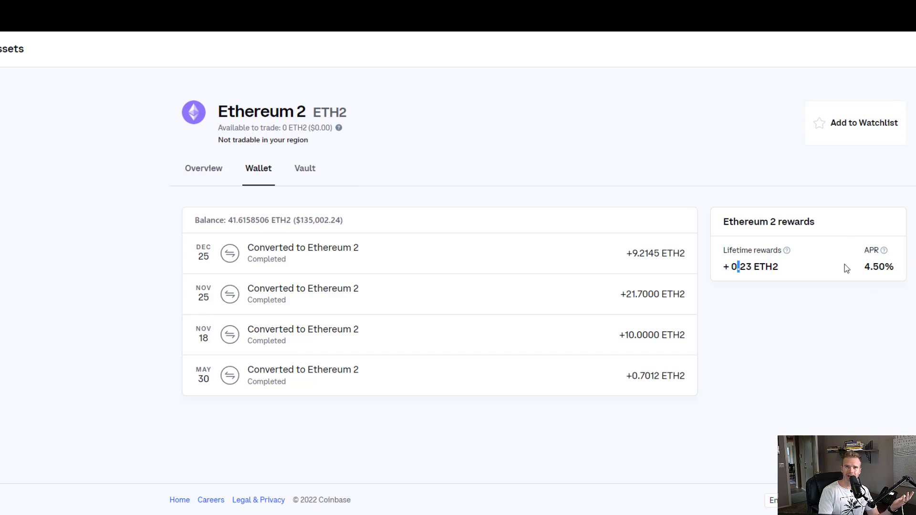
{"action": "mouse_move", "coordinate": [857, 278]}
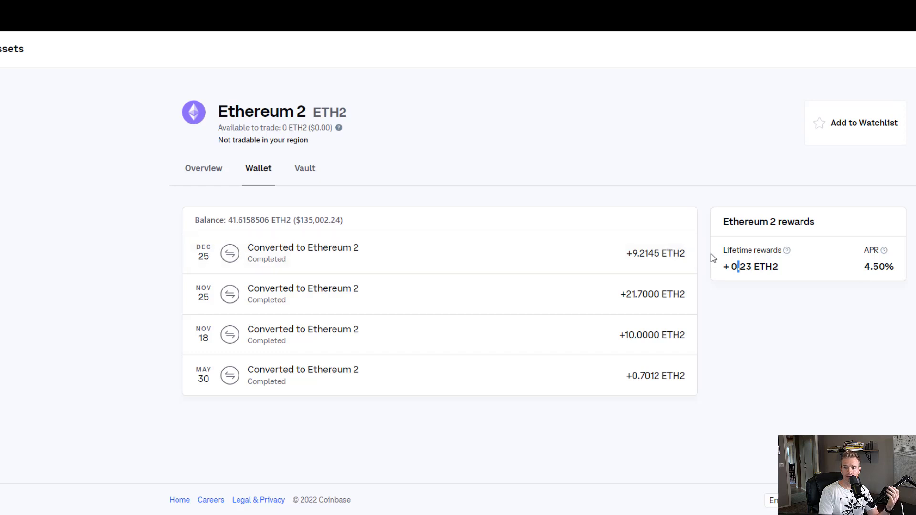
{"action": "mouse_move", "coordinate": [858, 272]}
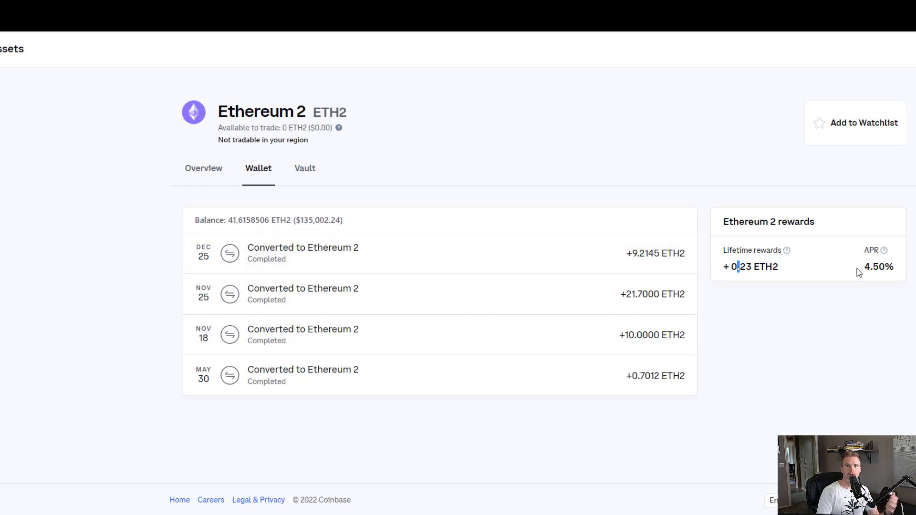